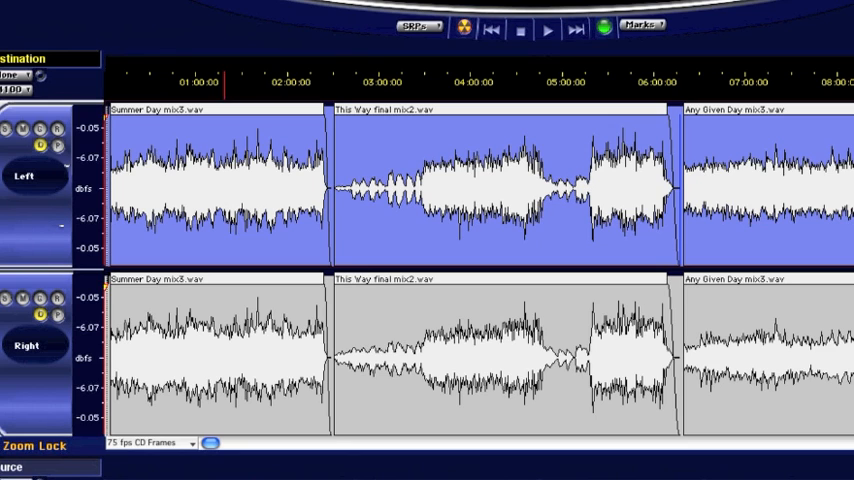
- Show the plugin lanes beneath the Left and Right destination tracks
click(57, 147)
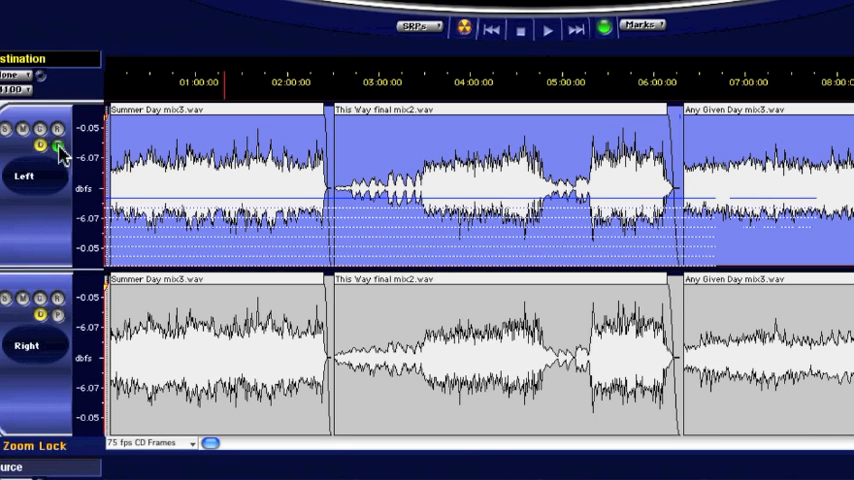
mouse_move(310, 200)
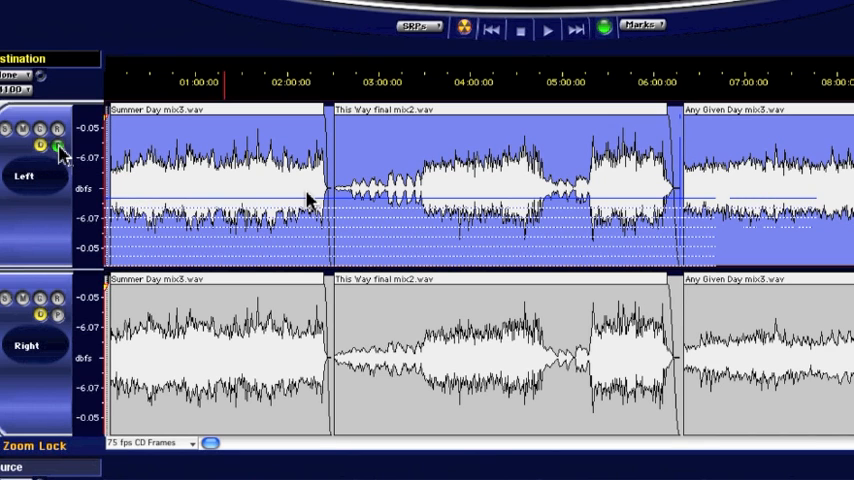
mouse_move(243, 239)
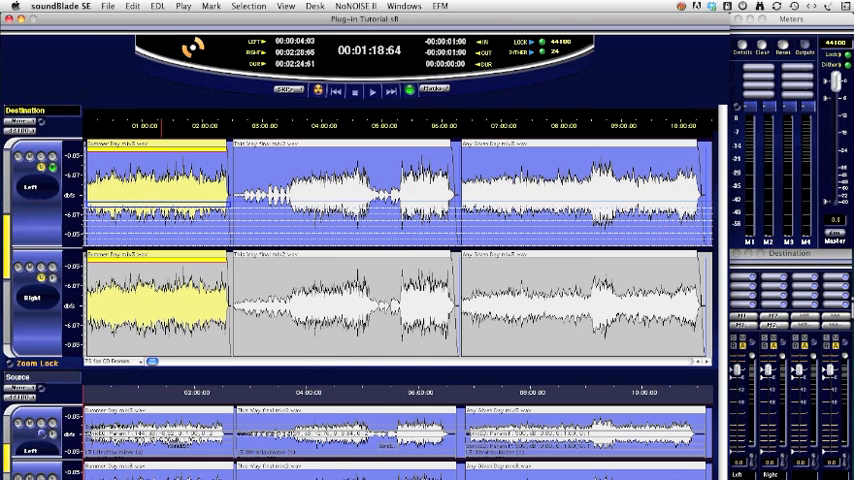
- Add a QuartetDynPEQ plugin to the Summer Day mix3 song
right_click(155, 190)
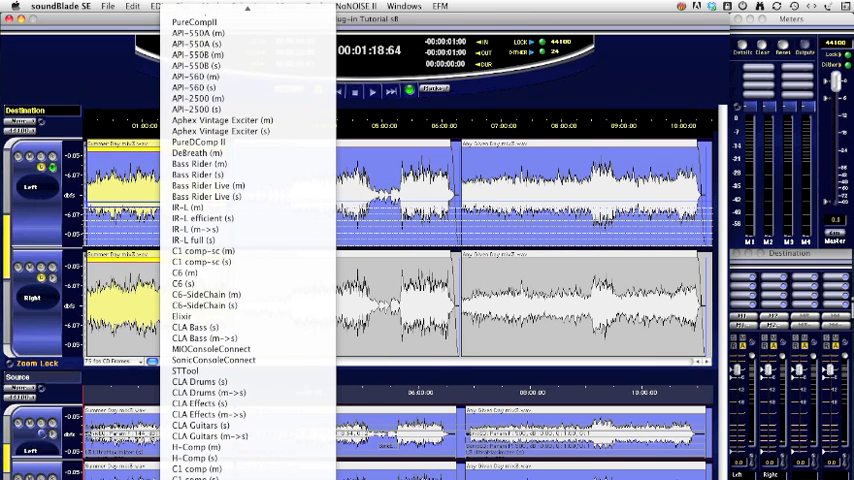
mouse_move(197, 175)
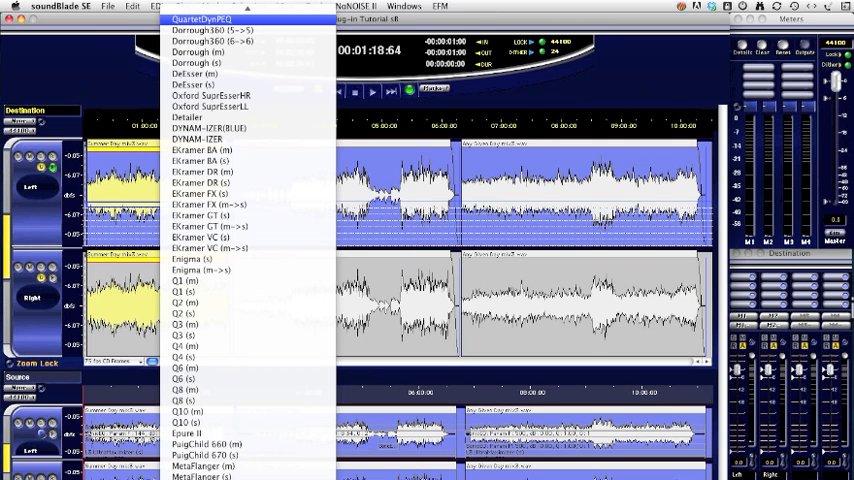
click(200, 19)
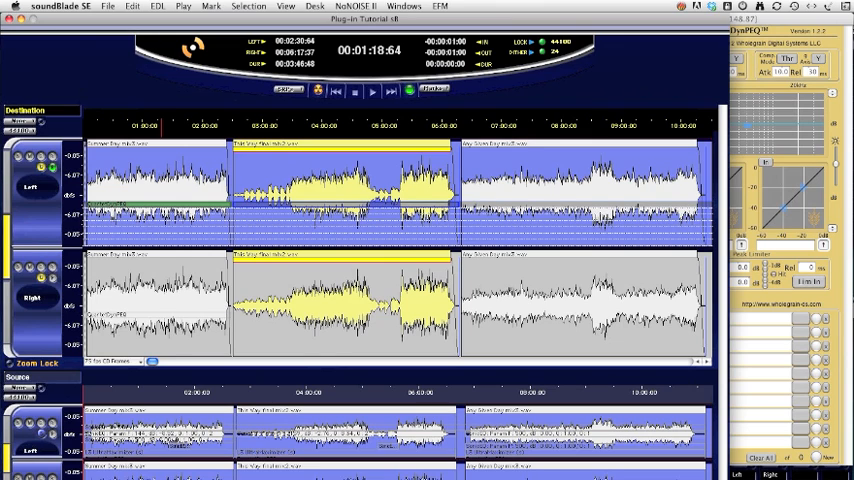
- Add QuartetDynPEQ plugins to This Way final mix2 and Any Given Day mix3
right_click(340, 200)
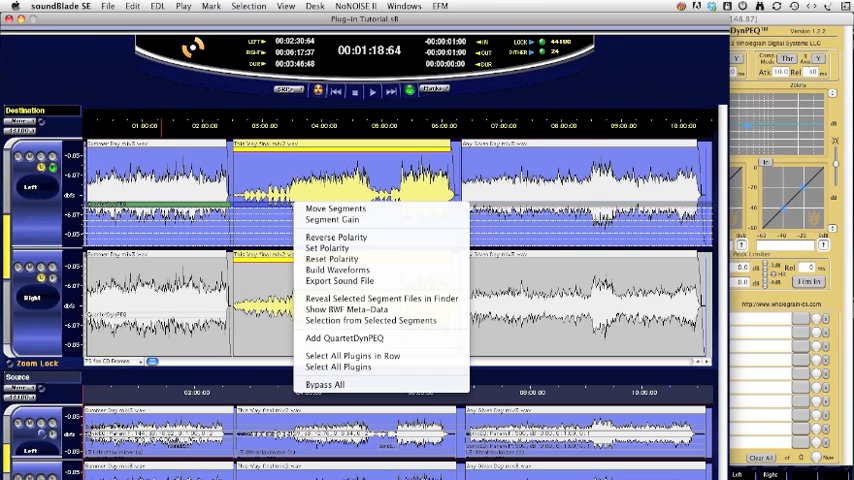
mouse_move(350, 337)
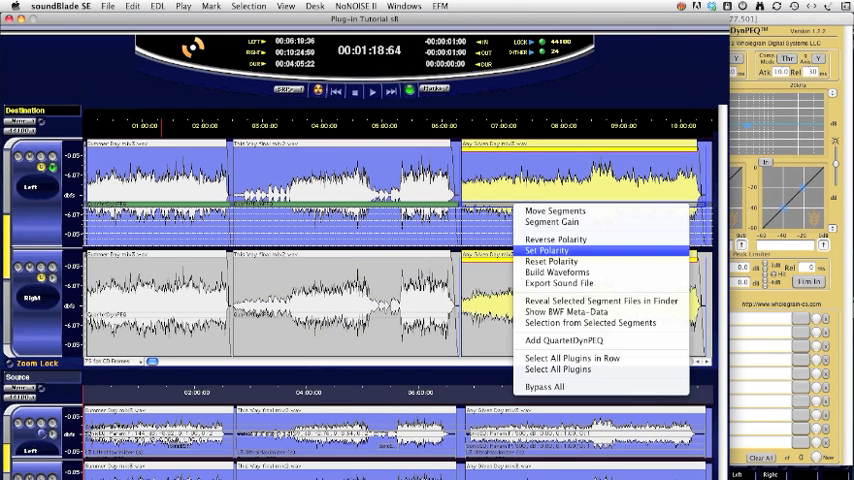
click(566, 340)
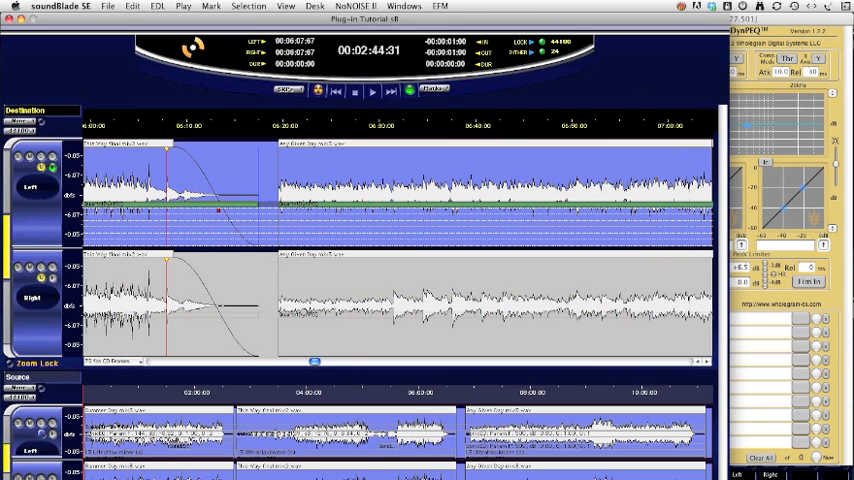
- Set the QuartetDynPEQ near the This Way / Any Given Day join to +6.5 dB output gain
click(372, 91)
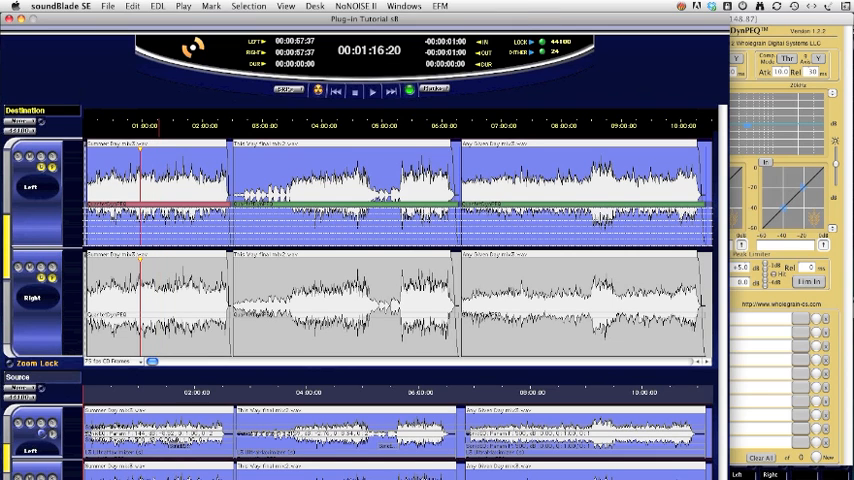
- Switch from the Windows menu to the Plug-in Tutorial sB1 EDL
click(403, 6)
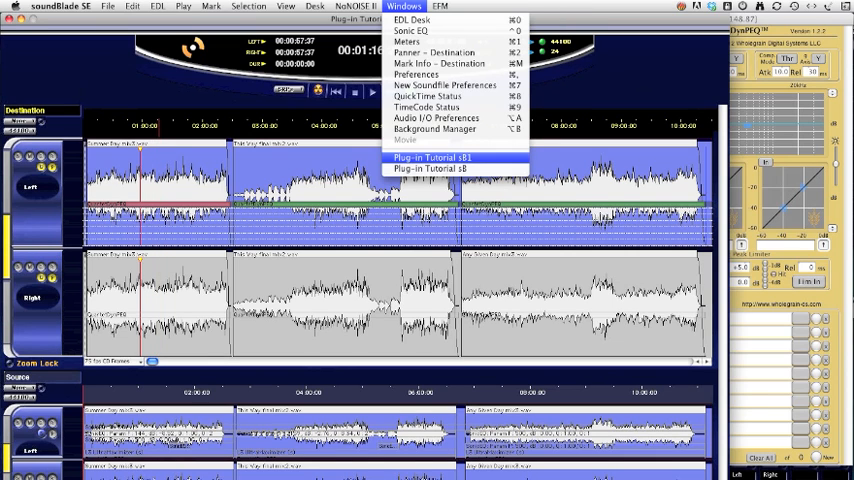
click(432, 157)
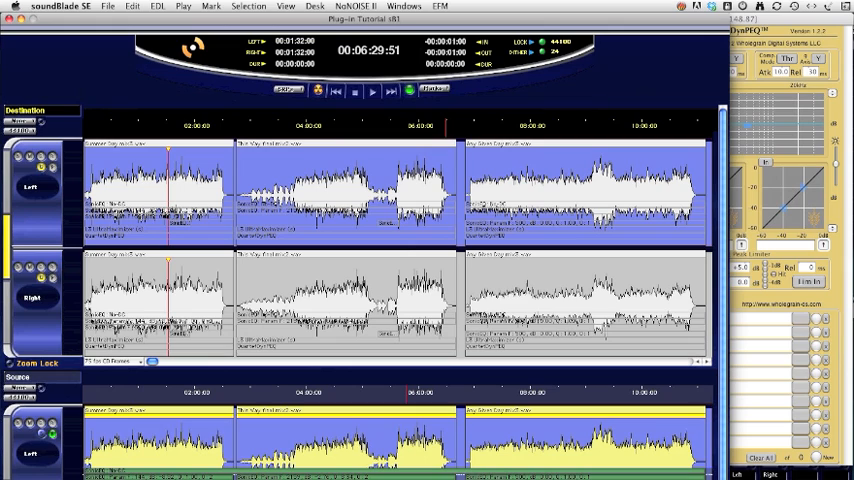